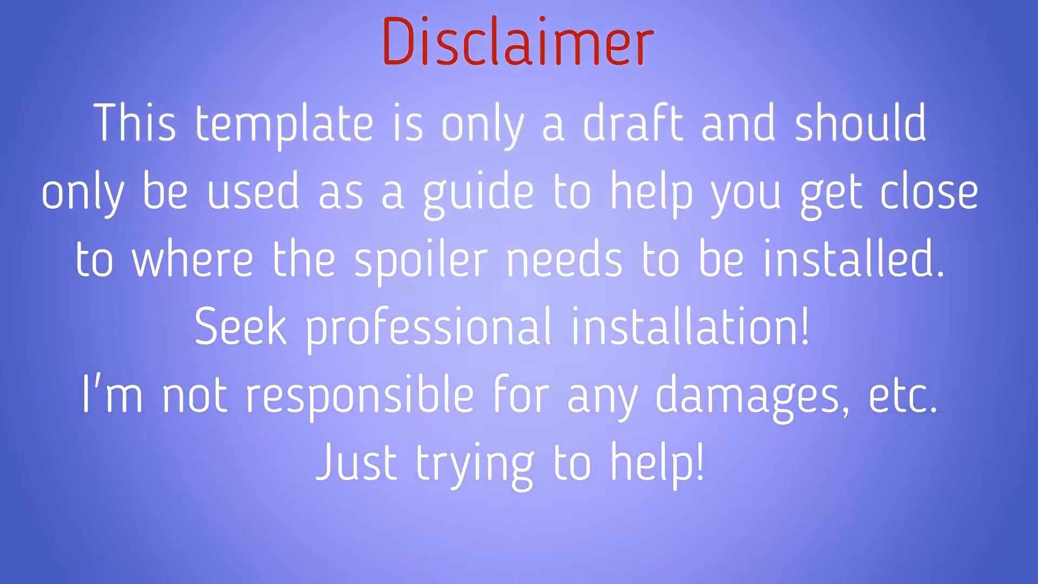
{"action": "scroll", "scroll_direction": "down", "scroll_amount": 3}
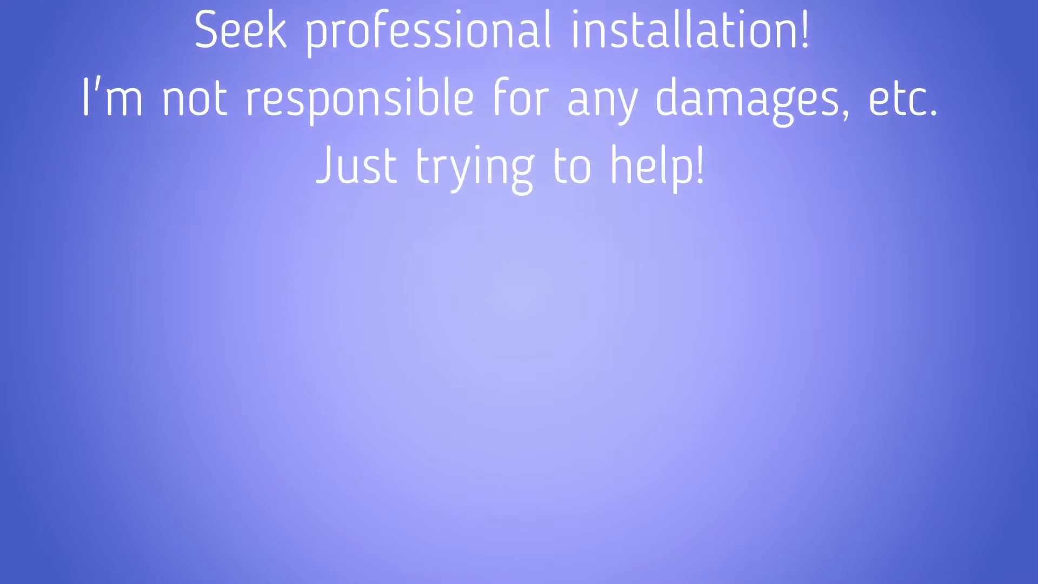